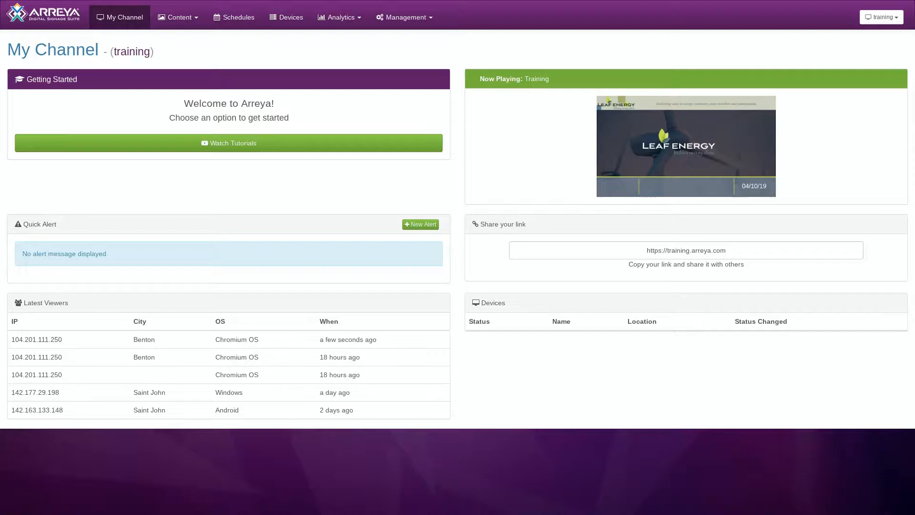
- From Content > Presentations, start editing the Training presentation to show its Leaf Energy landing page
{"action": "left_click", "coordinate": [178, 17]}
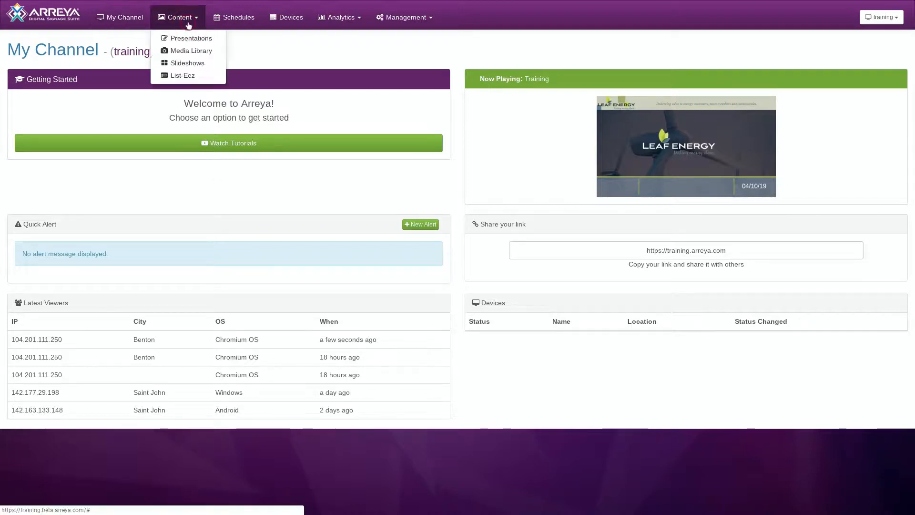
{"action": "left_click", "coordinate": [192, 38]}
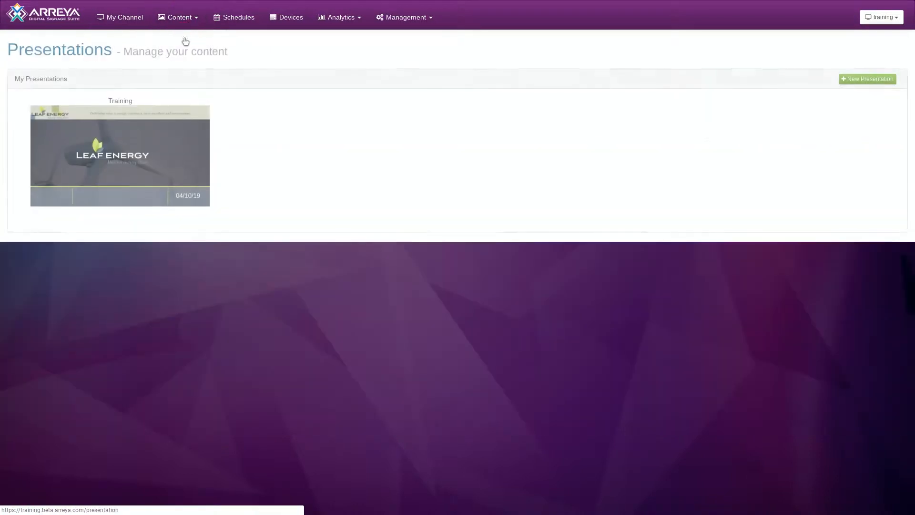
{"action": "mouse_move", "coordinate": [121, 174]}
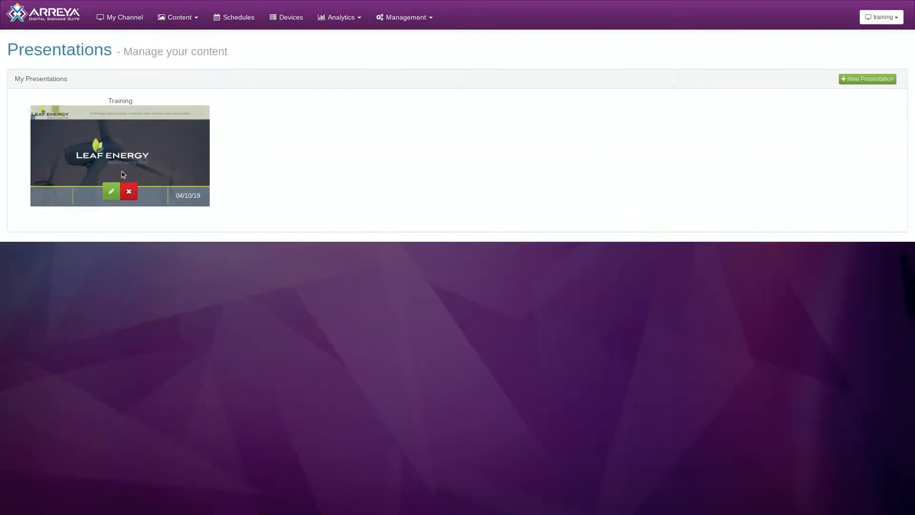
{"action": "left_click", "coordinate": [110, 191]}
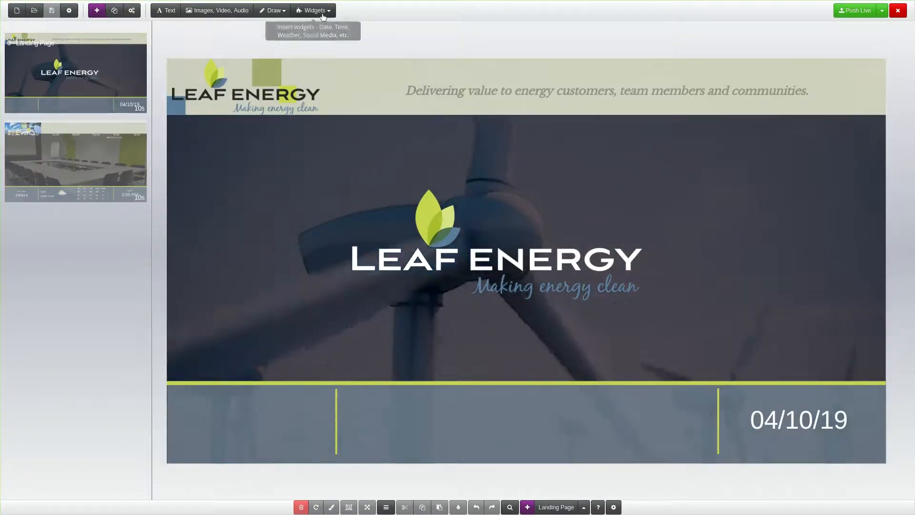
- Start inserting a Weather widget from the Premium Widgets list
{"action": "left_click", "coordinate": [313, 10]}
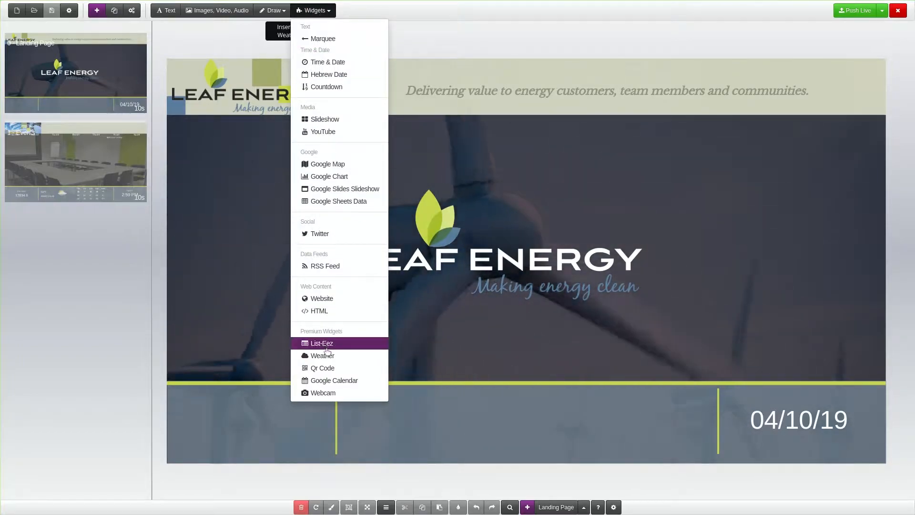
{"action": "left_click", "coordinate": [322, 355]}
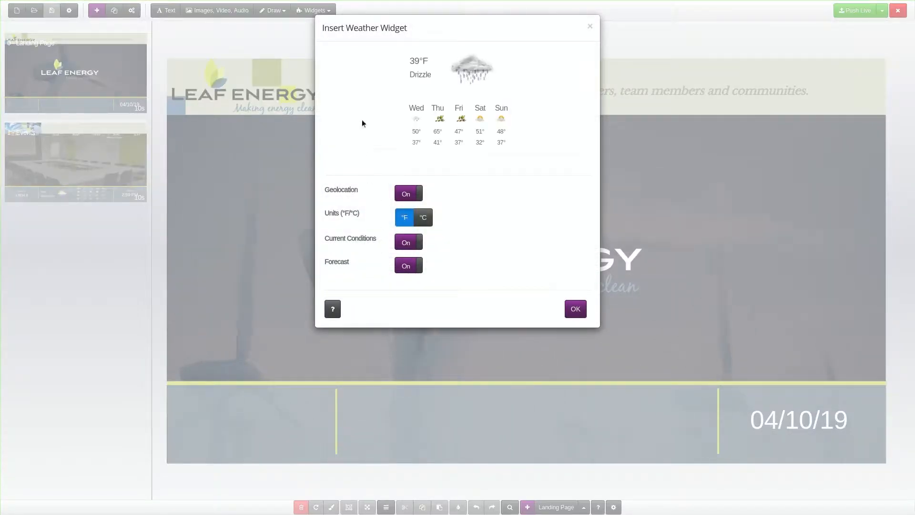
{"action": "mouse_move", "coordinate": [383, 92]}
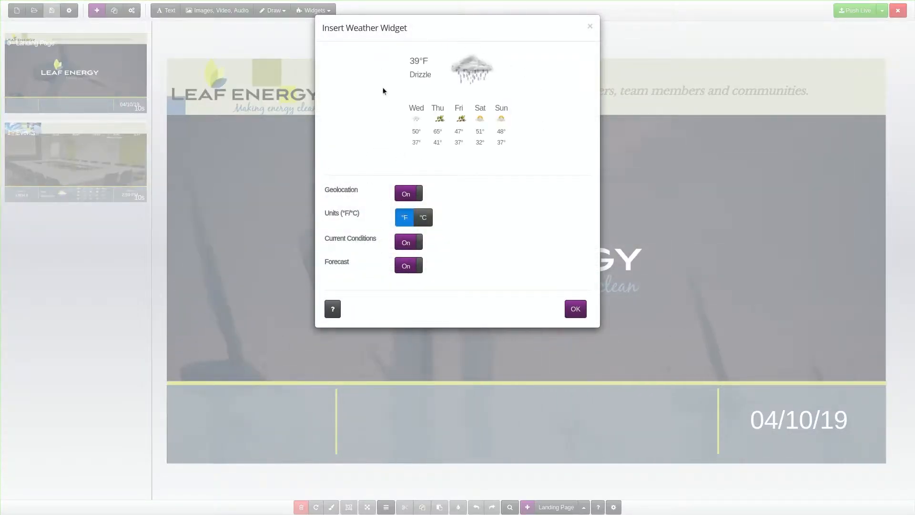
{"action": "mouse_move", "coordinate": [317, 201]}
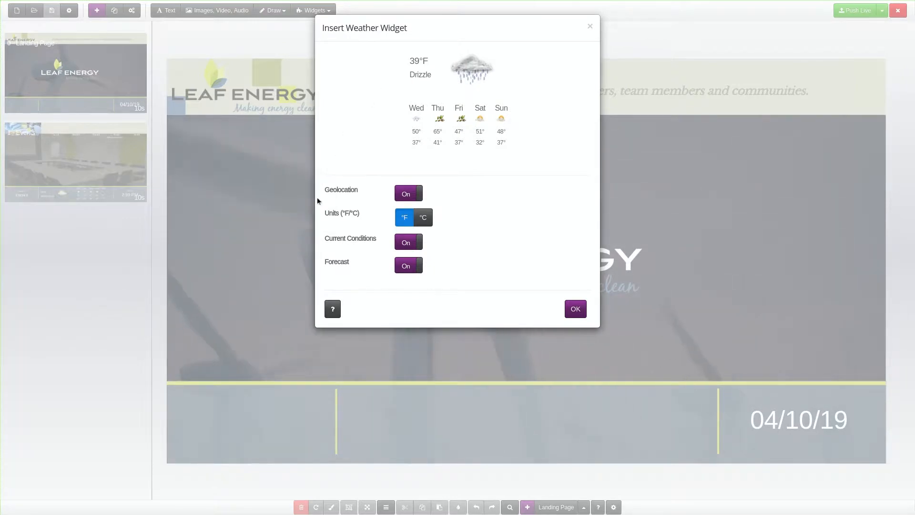
{"action": "mouse_move", "coordinate": [385, 150]}
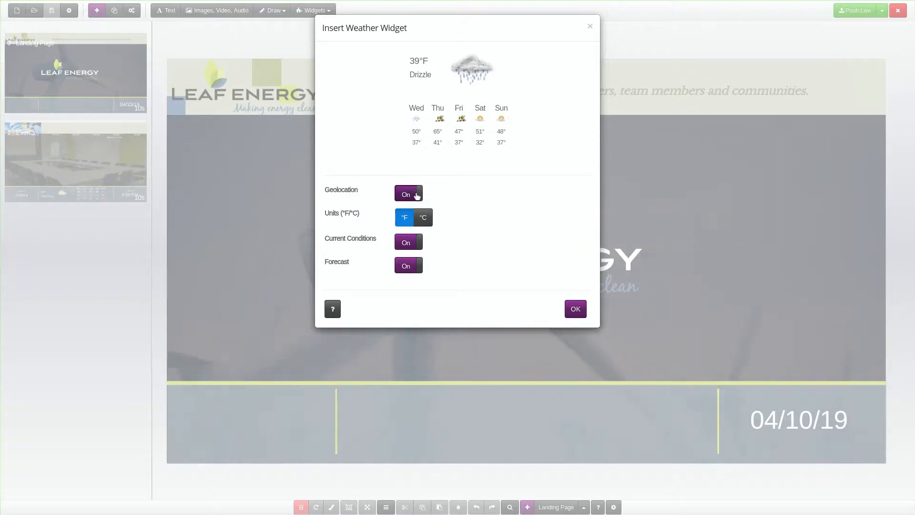
- Disable geolocation, set the weather location to 10001 and keep temperatures in Fahrenheit
{"action": "left_click", "coordinate": [407, 194]}
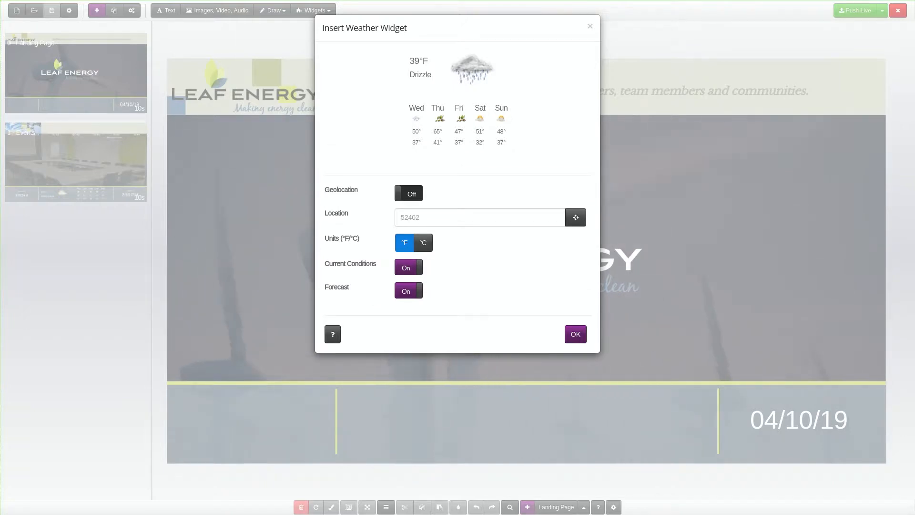
{"action": "type", "text": "10001"}
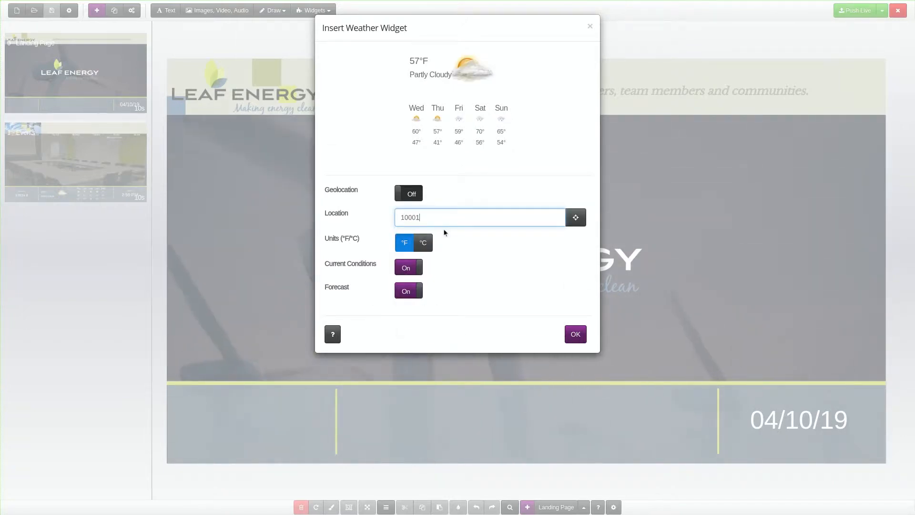
{"action": "mouse_move", "coordinate": [513, 238]}
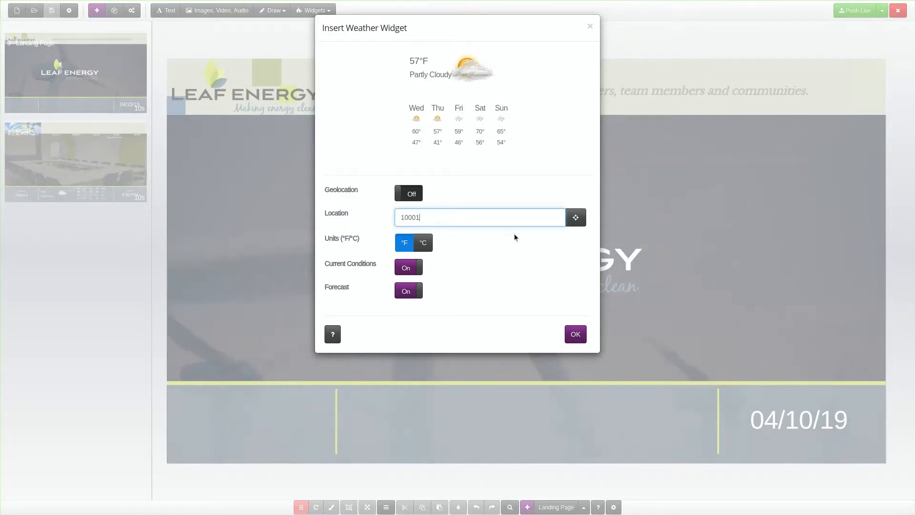
{"action": "mouse_move", "coordinate": [564, 233]}
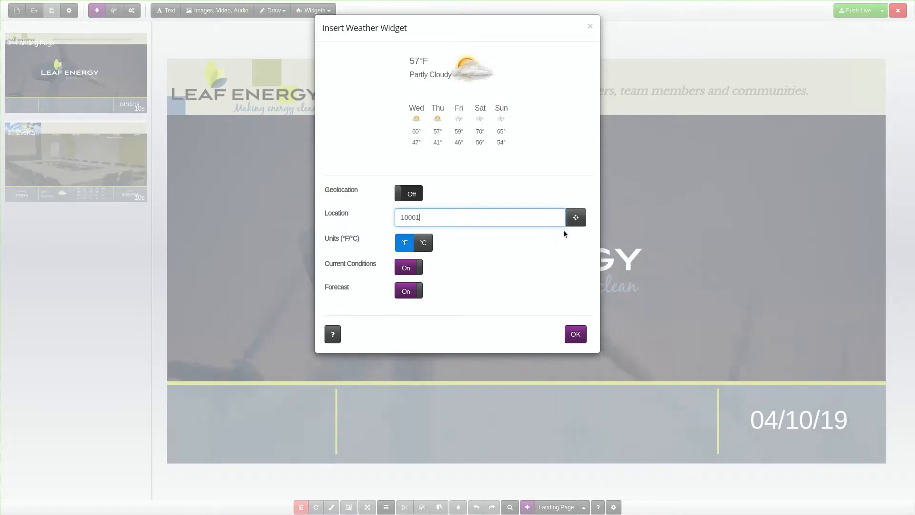
{"action": "mouse_move", "coordinate": [505, 236]}
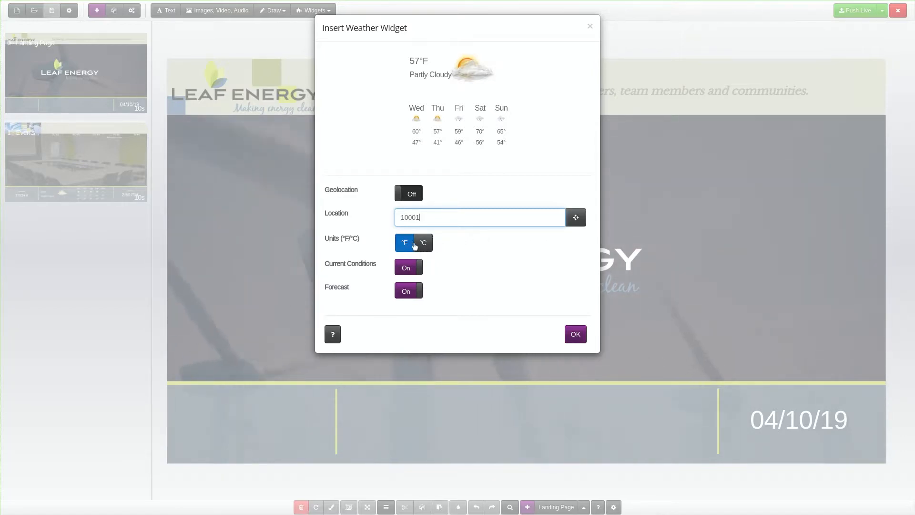
{"action": "left_click", "coordinate": [423, 242]}
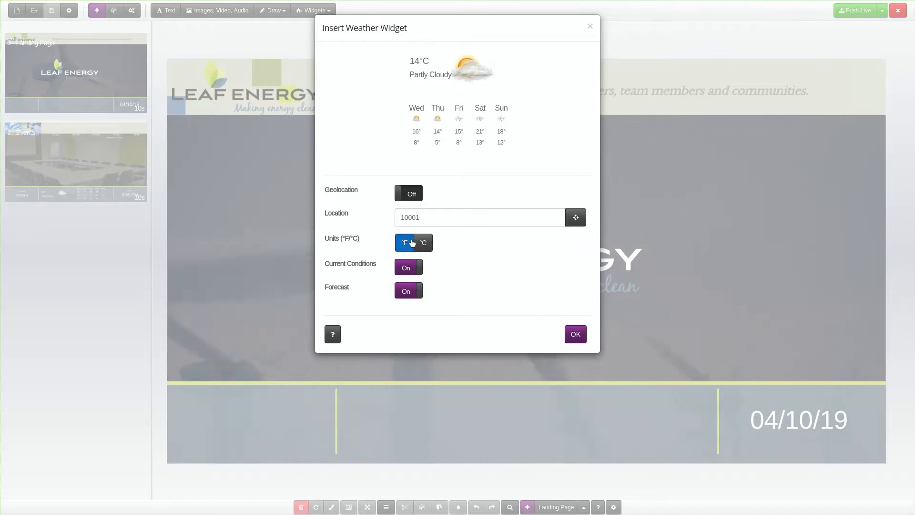
{"action": "left_click", "coordinate": [404, 242]}
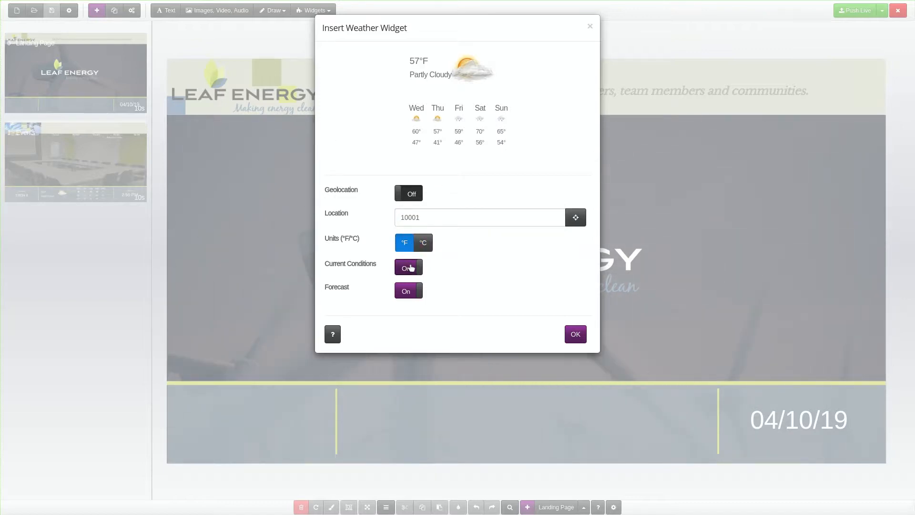
{"action": "mouse_move", "coordinate": [408, 267]}
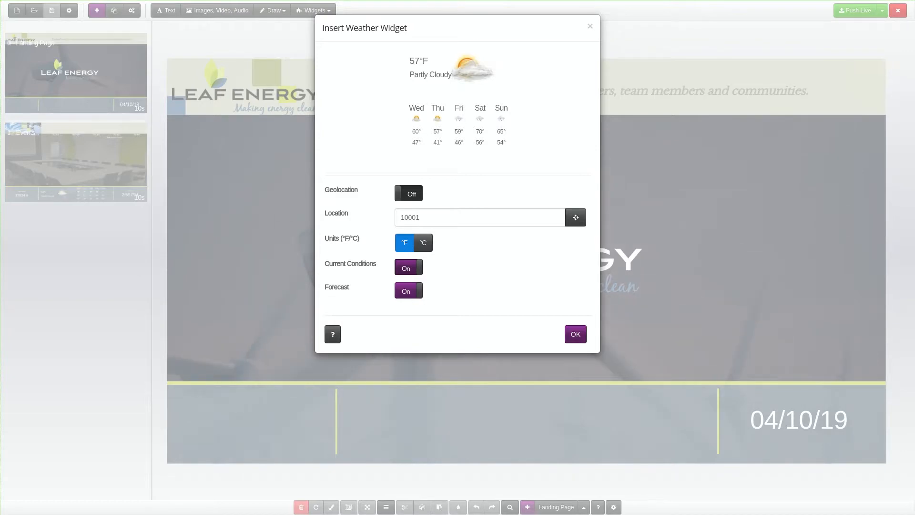
- Keep Current Conditions on, turn Forecast off and insert the widget onto the landing page
{"action": "left_click", "coordinate": [408, 266]}
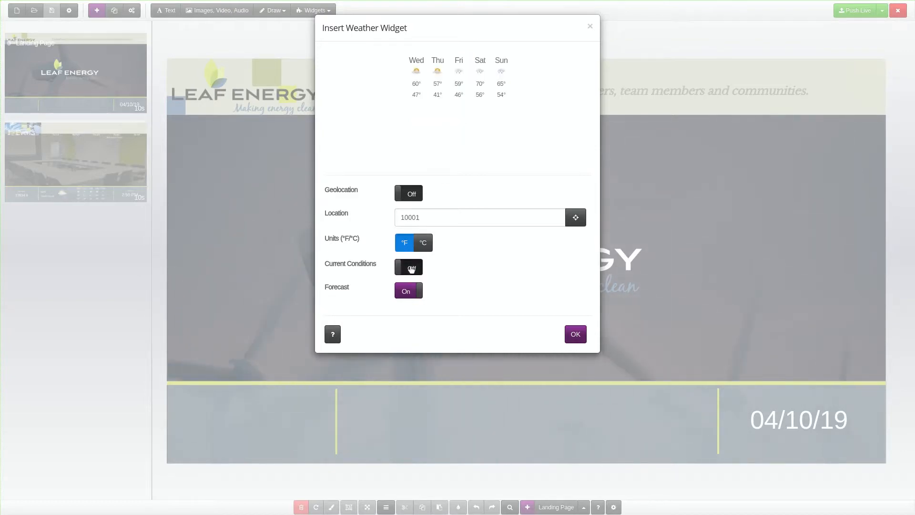
{"action": "left_click", "coordinate": [409, 266]}
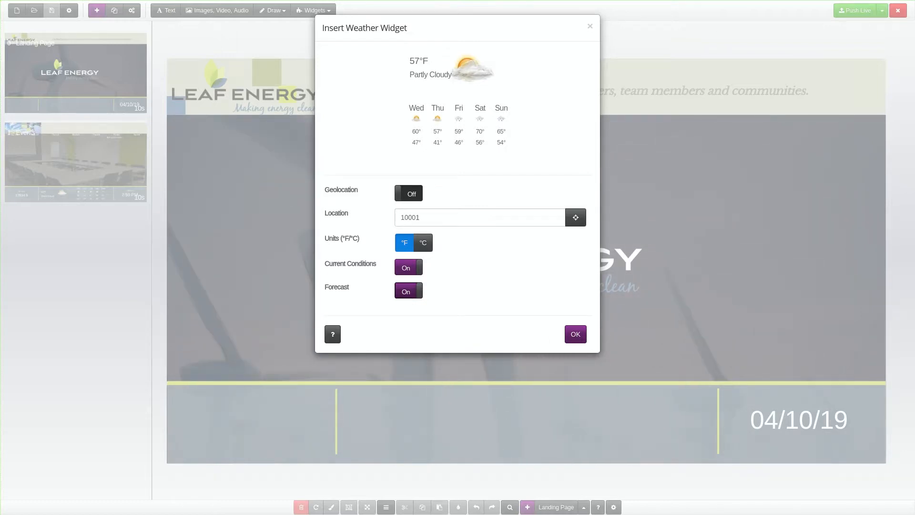
{"action": "left_click", "coordinate": [408, 290]}
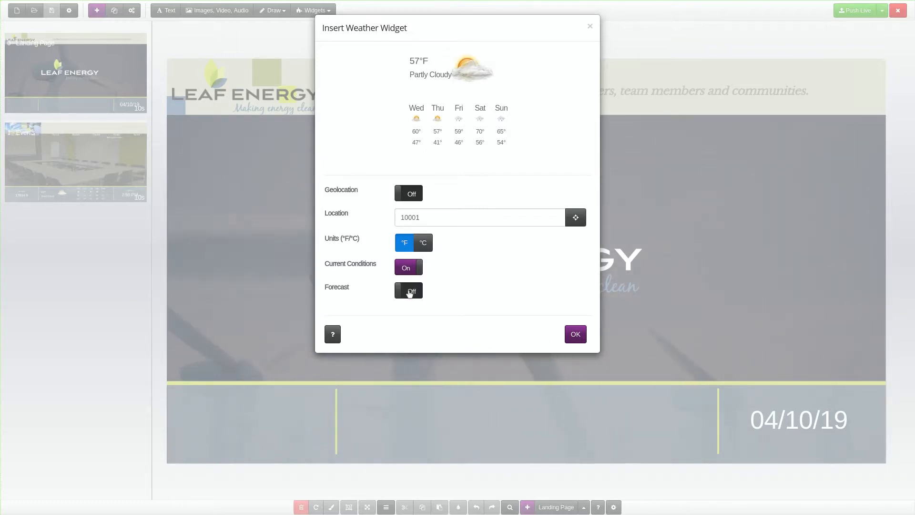
{"action": "left_click", "coordinate": [409, 291]}
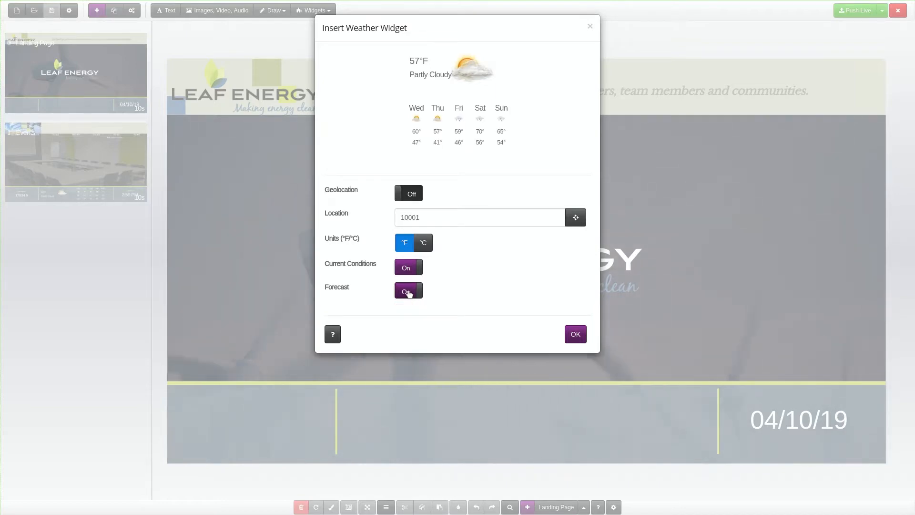
{"action": "left_click", "coordinate": [409, 290]}
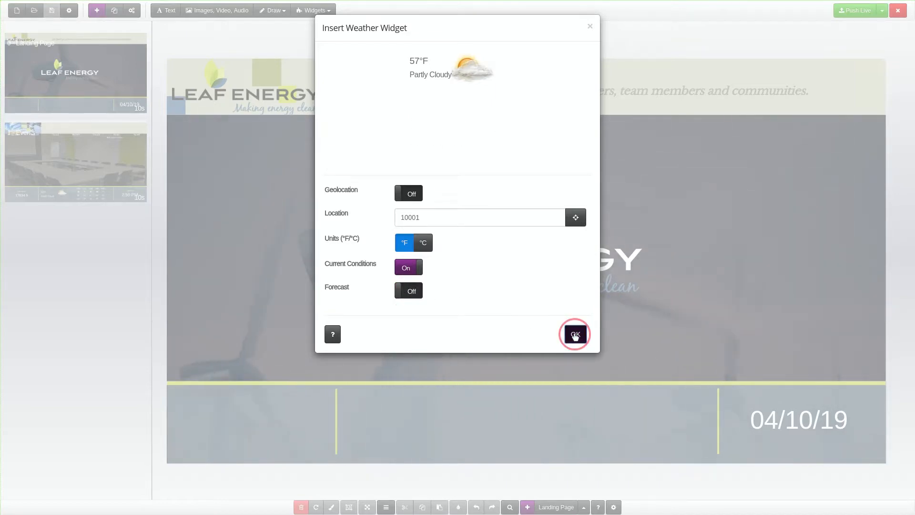
{"action": "left_click", "coordinate": [574, 334]}
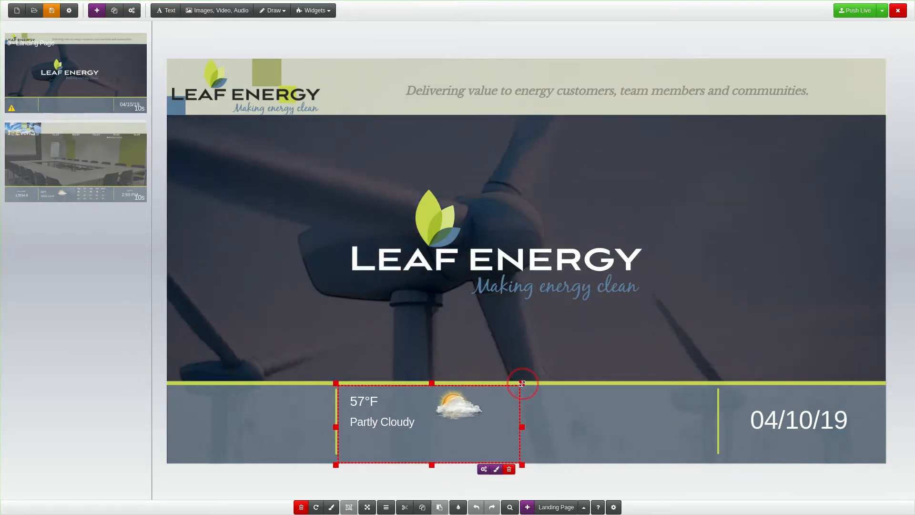
- Insert a second Weather widget for 10001 showing only the 5-day forecast, no current conditions
{"action": "left_click", "coordinate": [312, 10]}
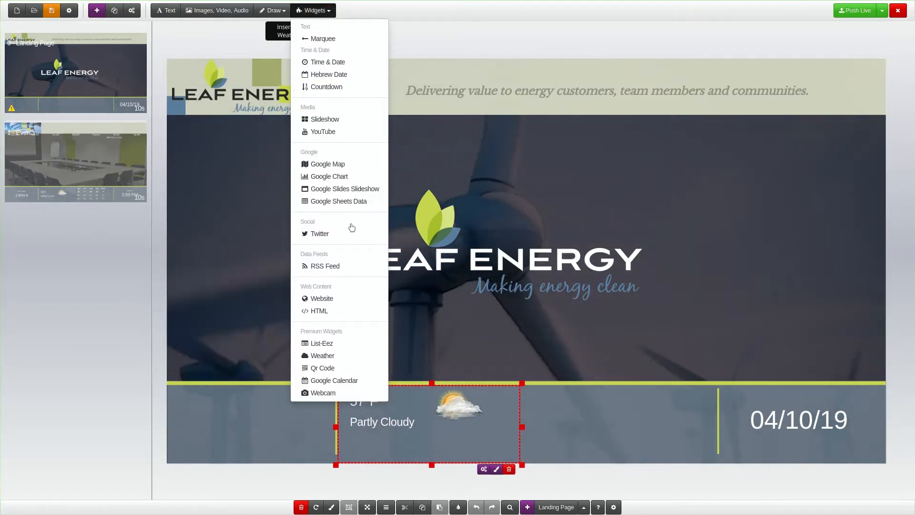
{"action": "left_click", "coordinate": [321, 355]}
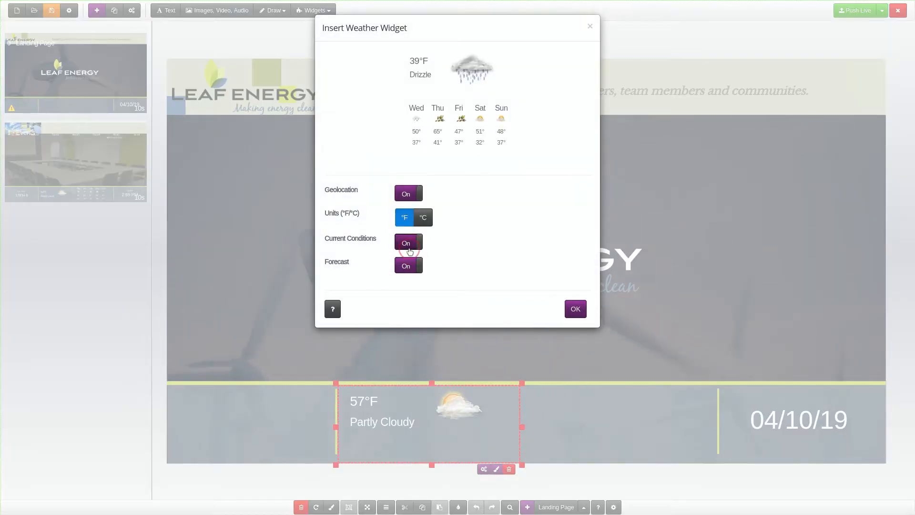
{"action": "left_click", "coordinate": [408, 194]}
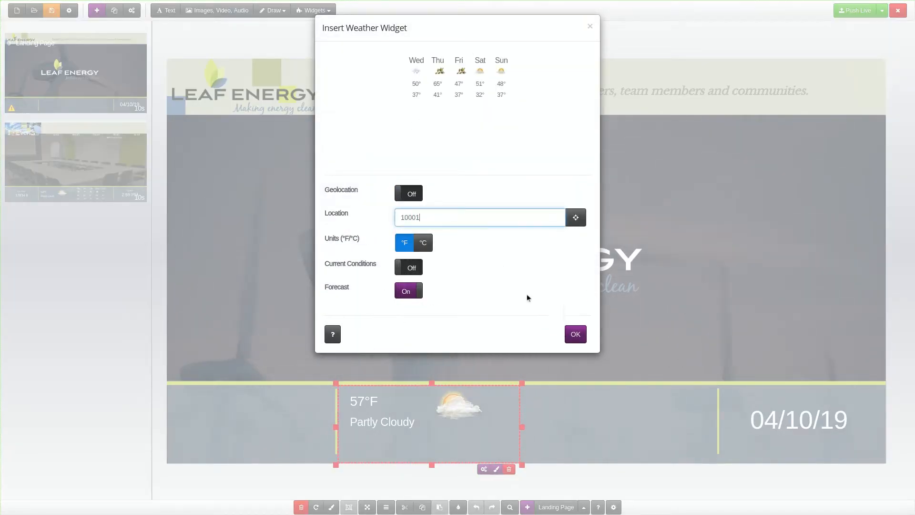
{"action": "left_click", "coordinate": [574, 334]}
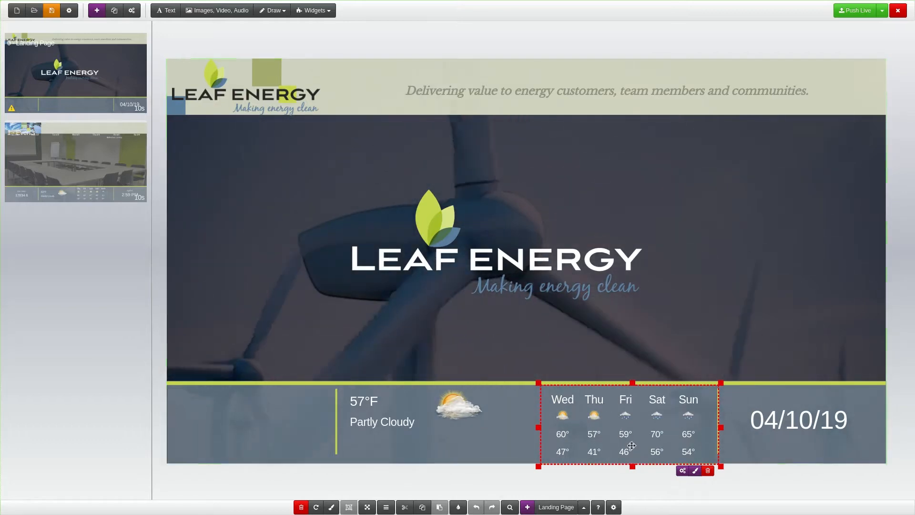
{"action": "left_click", "coordinate": [695, 470]}
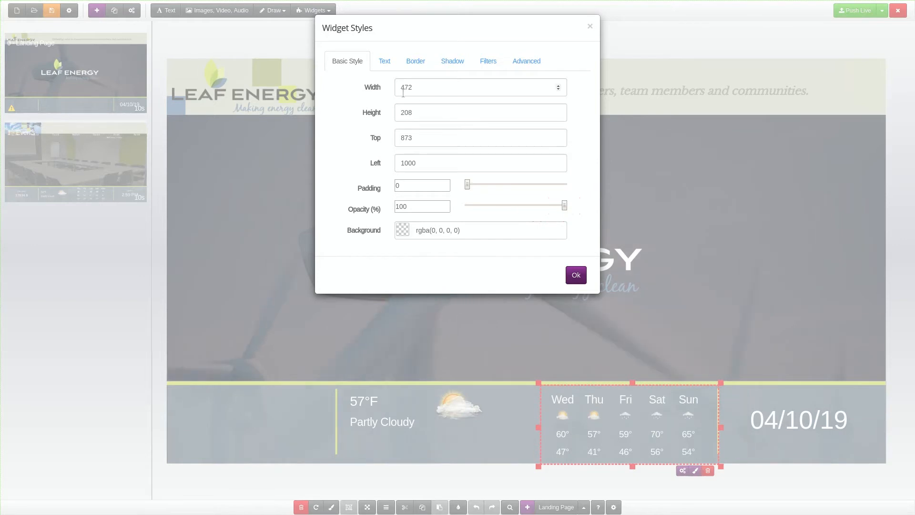
{"action": "left_click", "coordinate": [384, 61]}
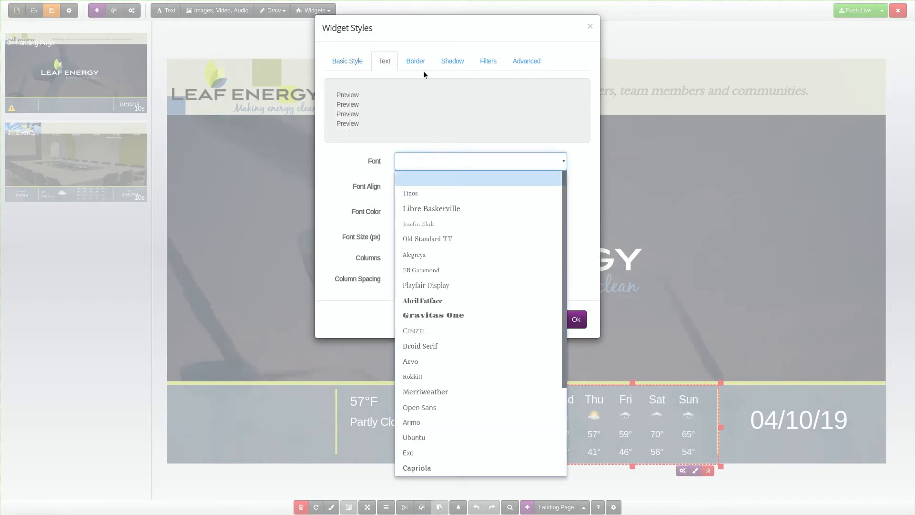
{"action": "left_click", "coordinate": [452, 61]}
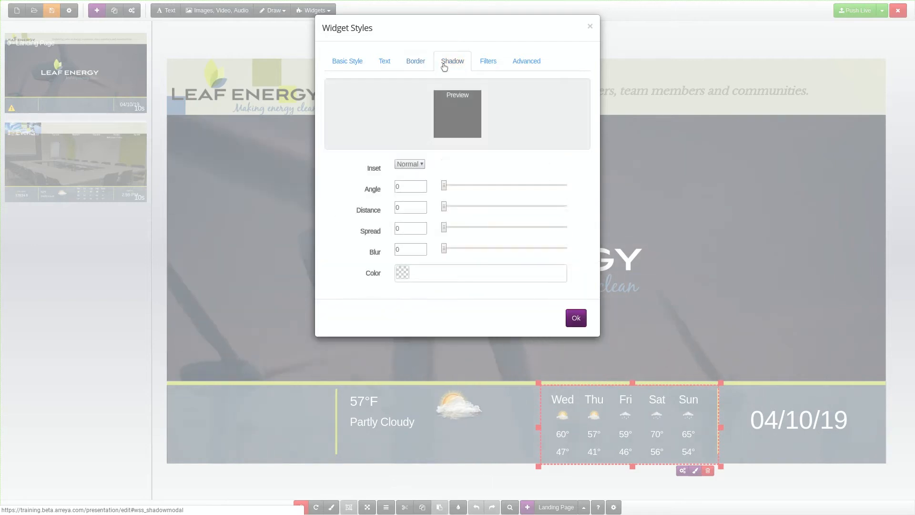
{"action": "mouse_move", "coordinate": [559, 295]}
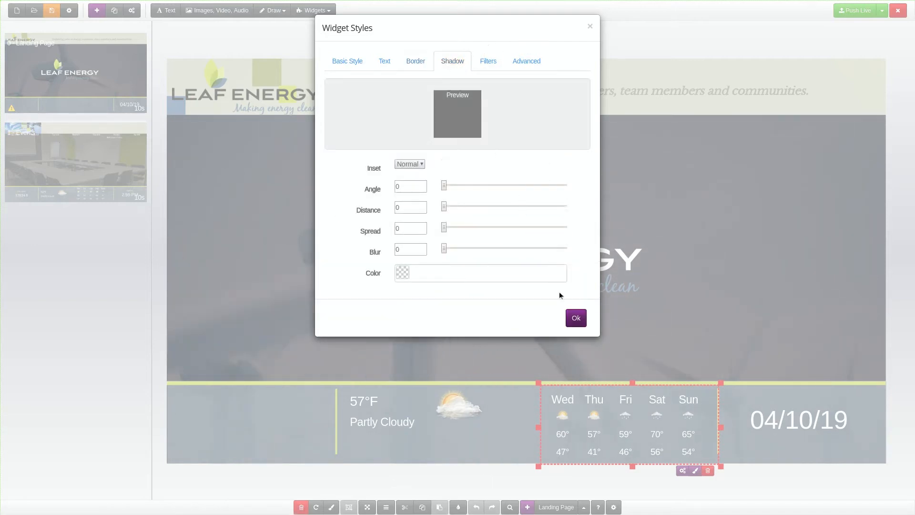
{"action": "left_click", "coordinate": [574, 318]}
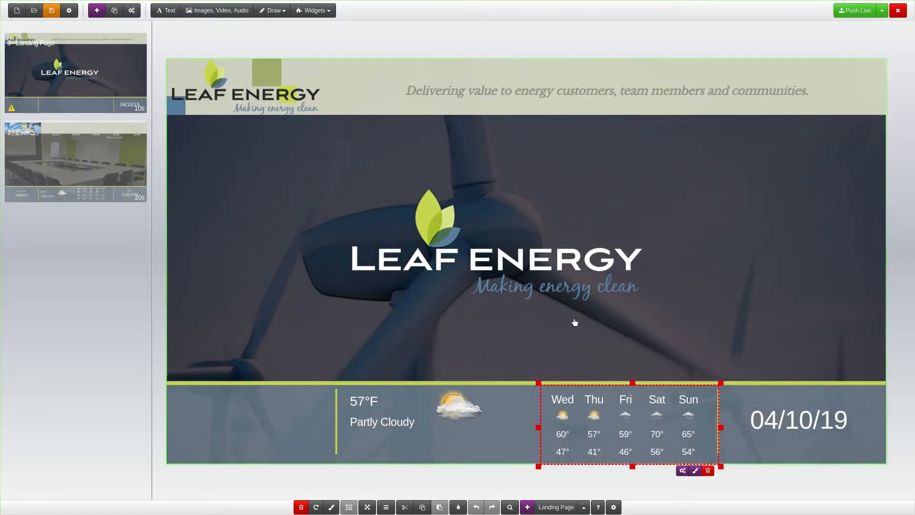
- Adjust the current-conditions widget in the footer and push the landing page live as revision 116
{"action": "left_click", "coordinate": [409, 415]}
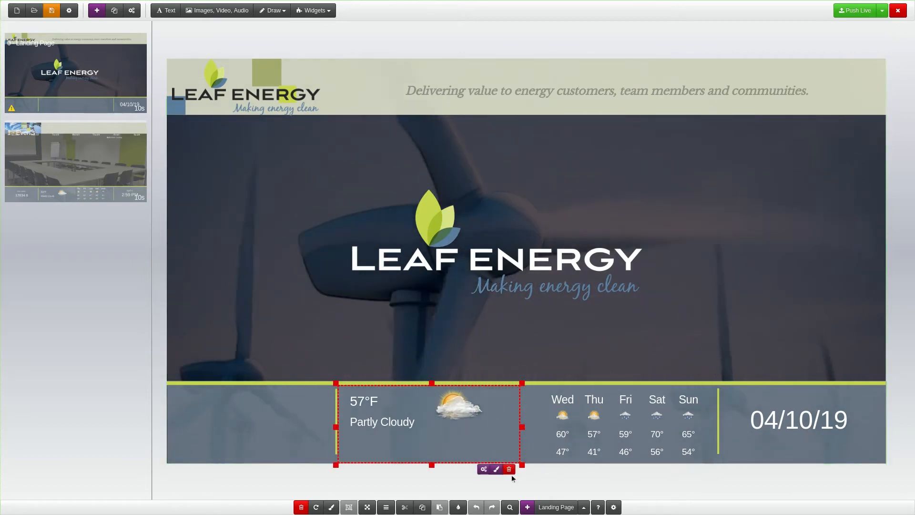
{"action": "left_click", "coordinate": [496, 469]}
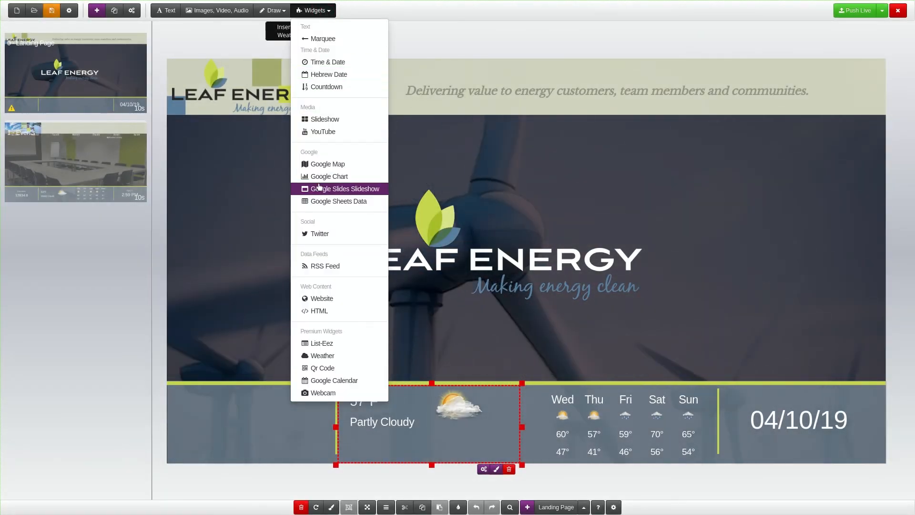
{"action": "mouse_move", "coordinate": [322, 355]}
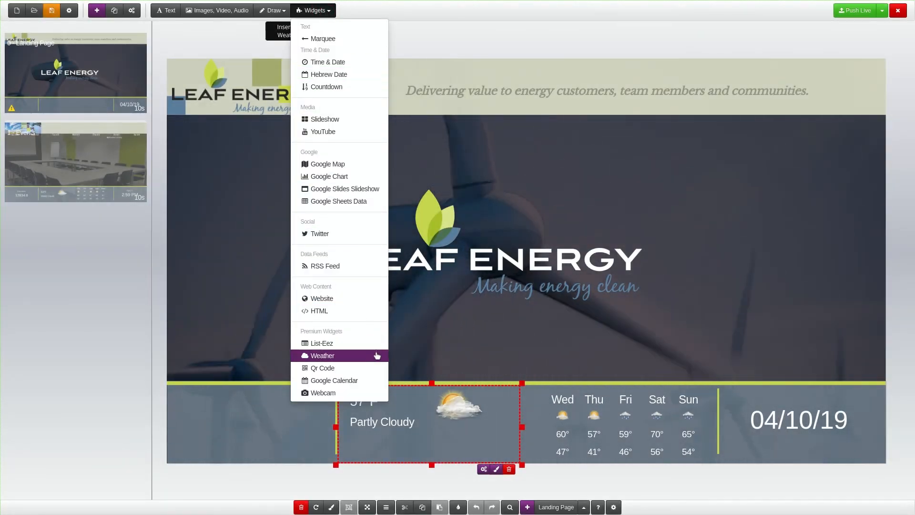
{"action": "mouse_move", "coordinate": [417, 355]}
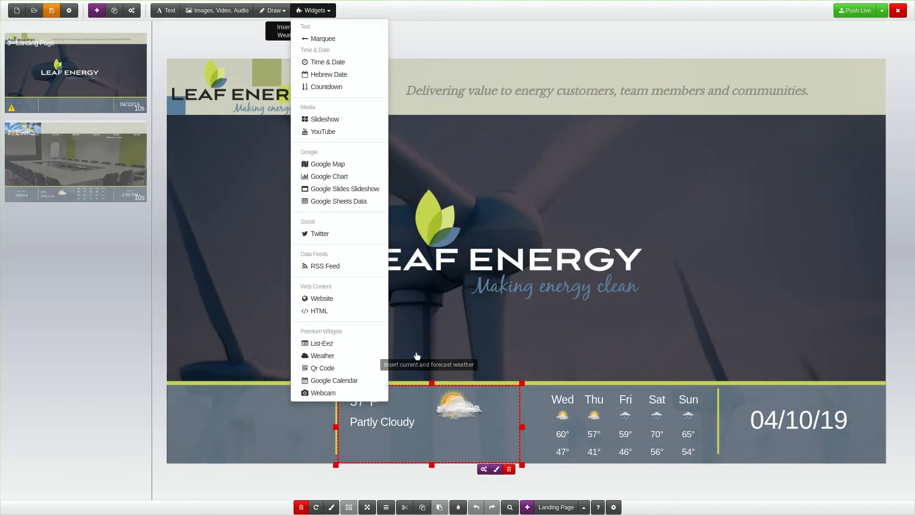
{"action": "mouse_move", "coordinate": [856, 10]}
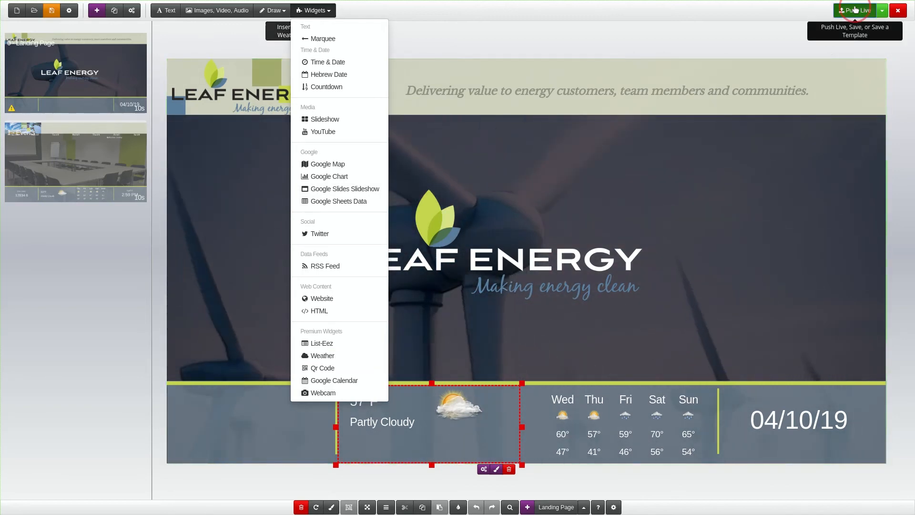
{"action": "left_click", "coordinate": [855, 9]}
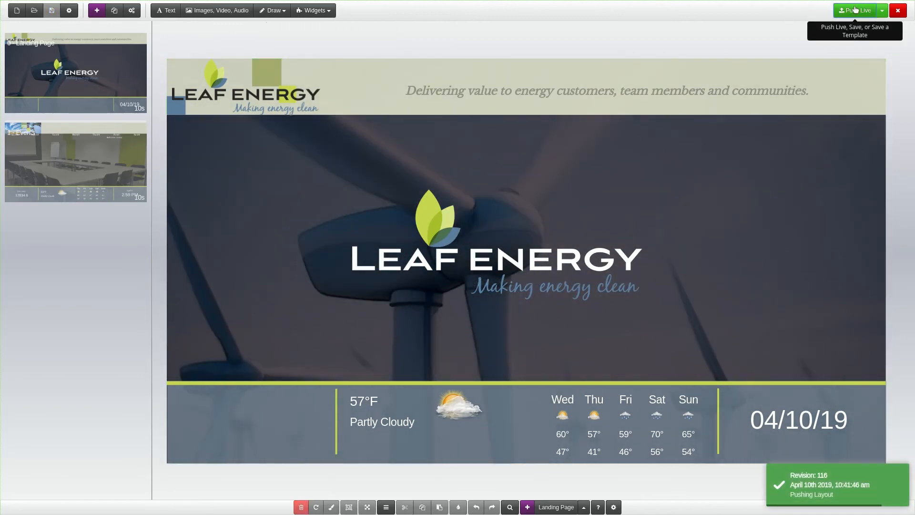